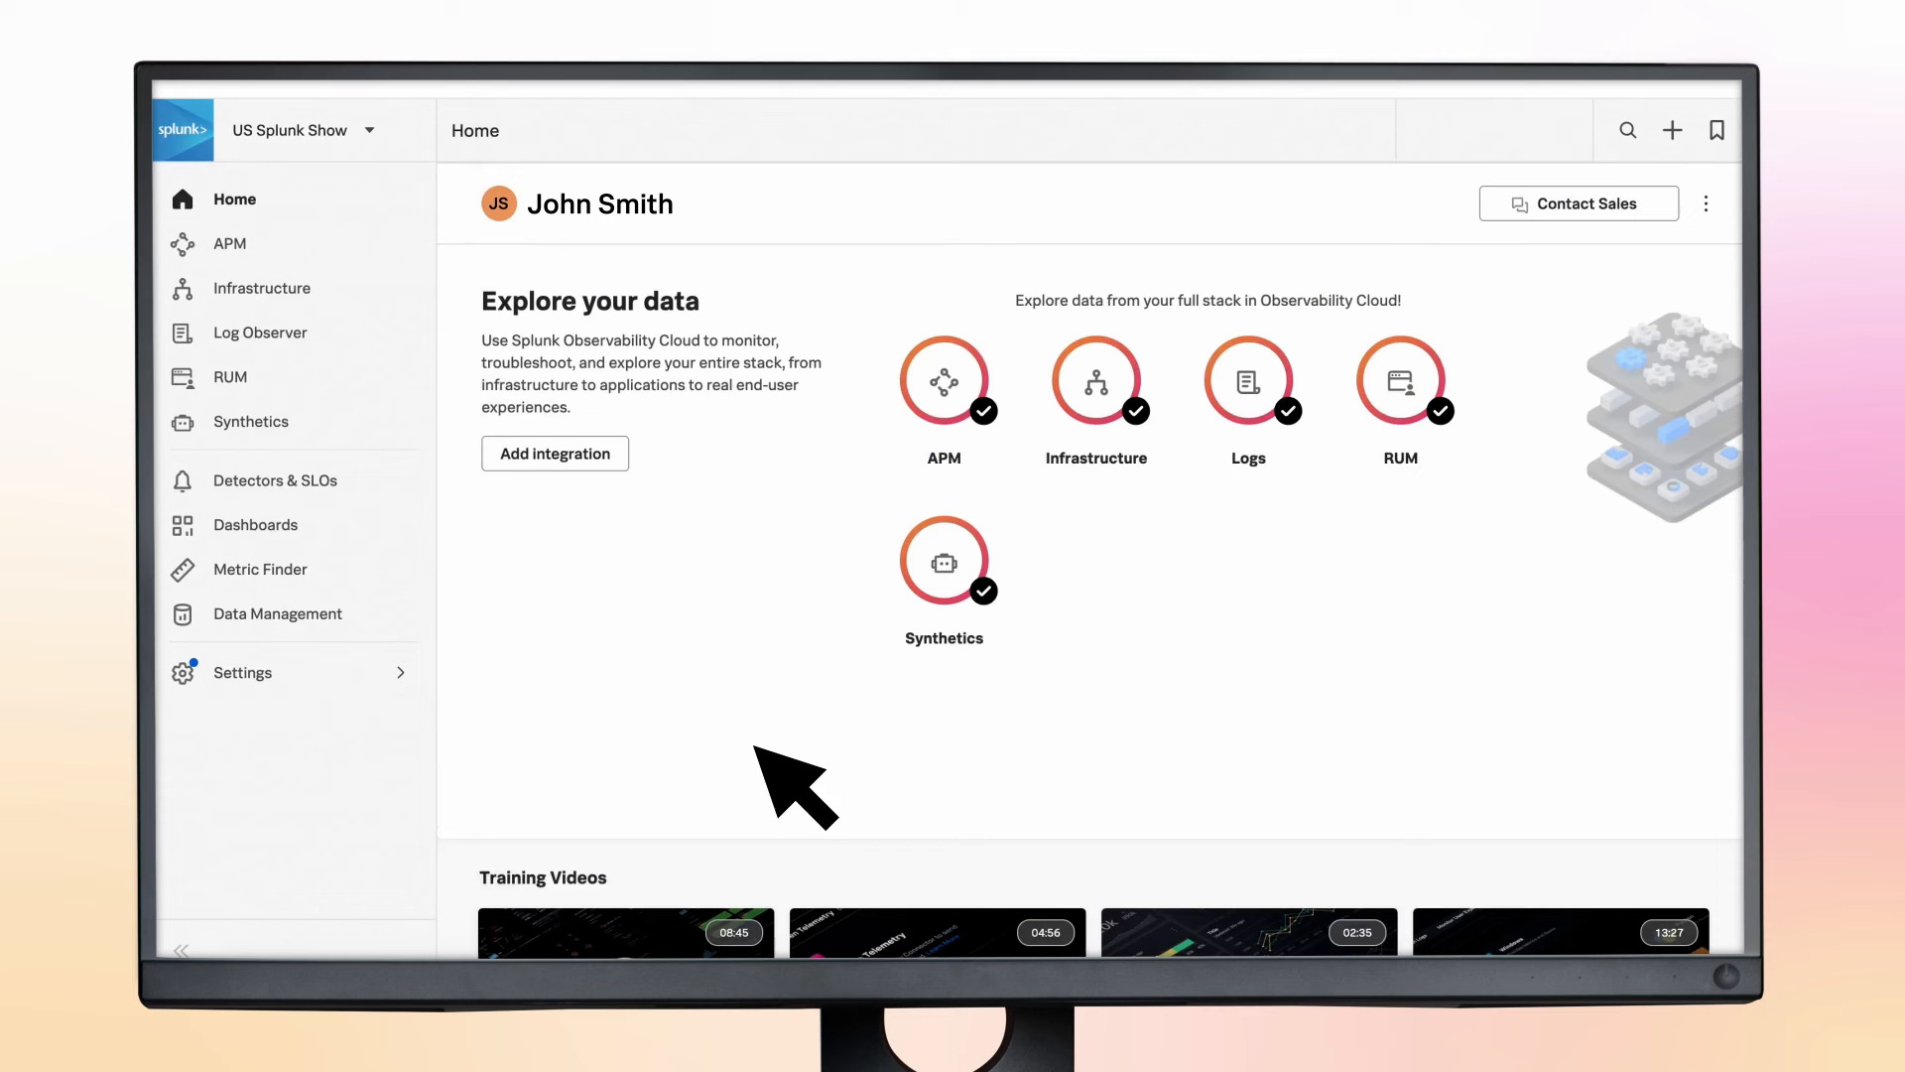
Go from Home to Data Management > Add Integration to browse AWS, GCP and Azure integrations
{"action": "left_click", "coordinate": [556, 453]}
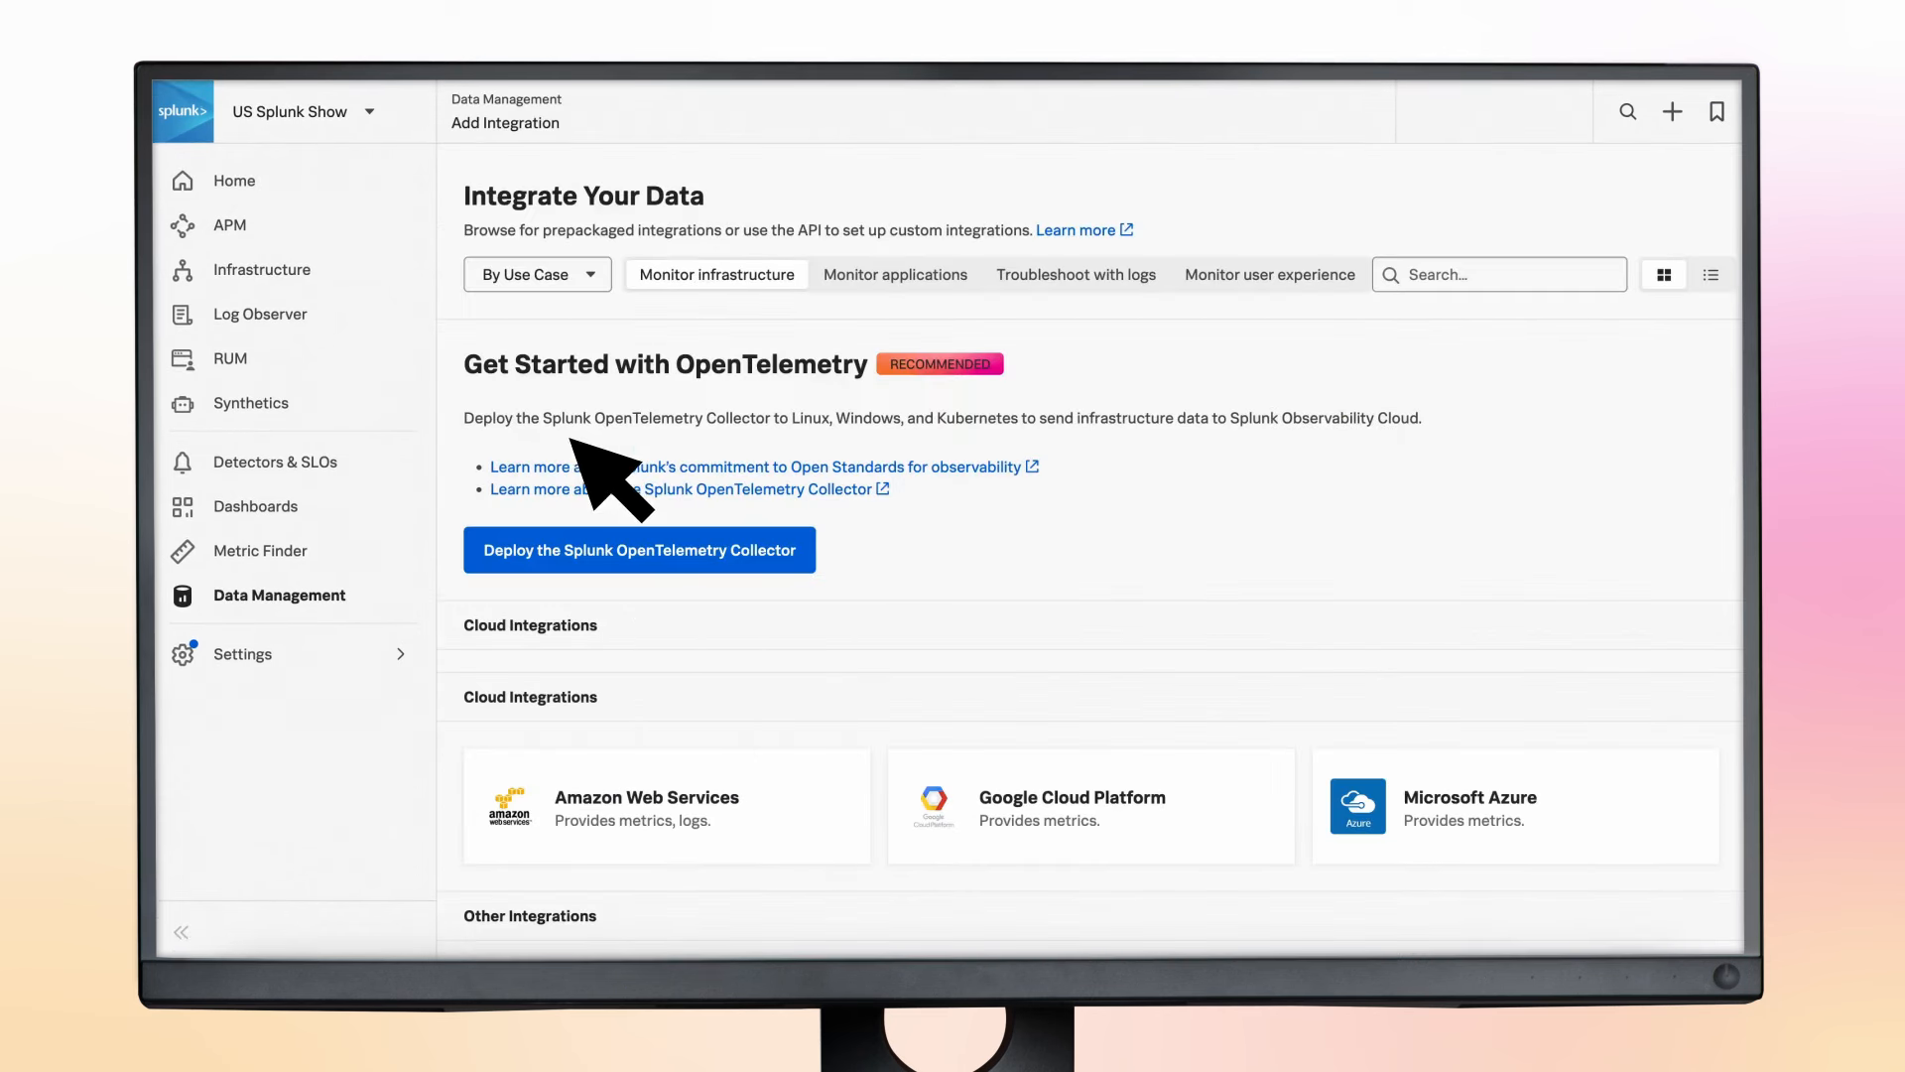
{"action": "mouse_move", "coordinate": [1328, 885]}
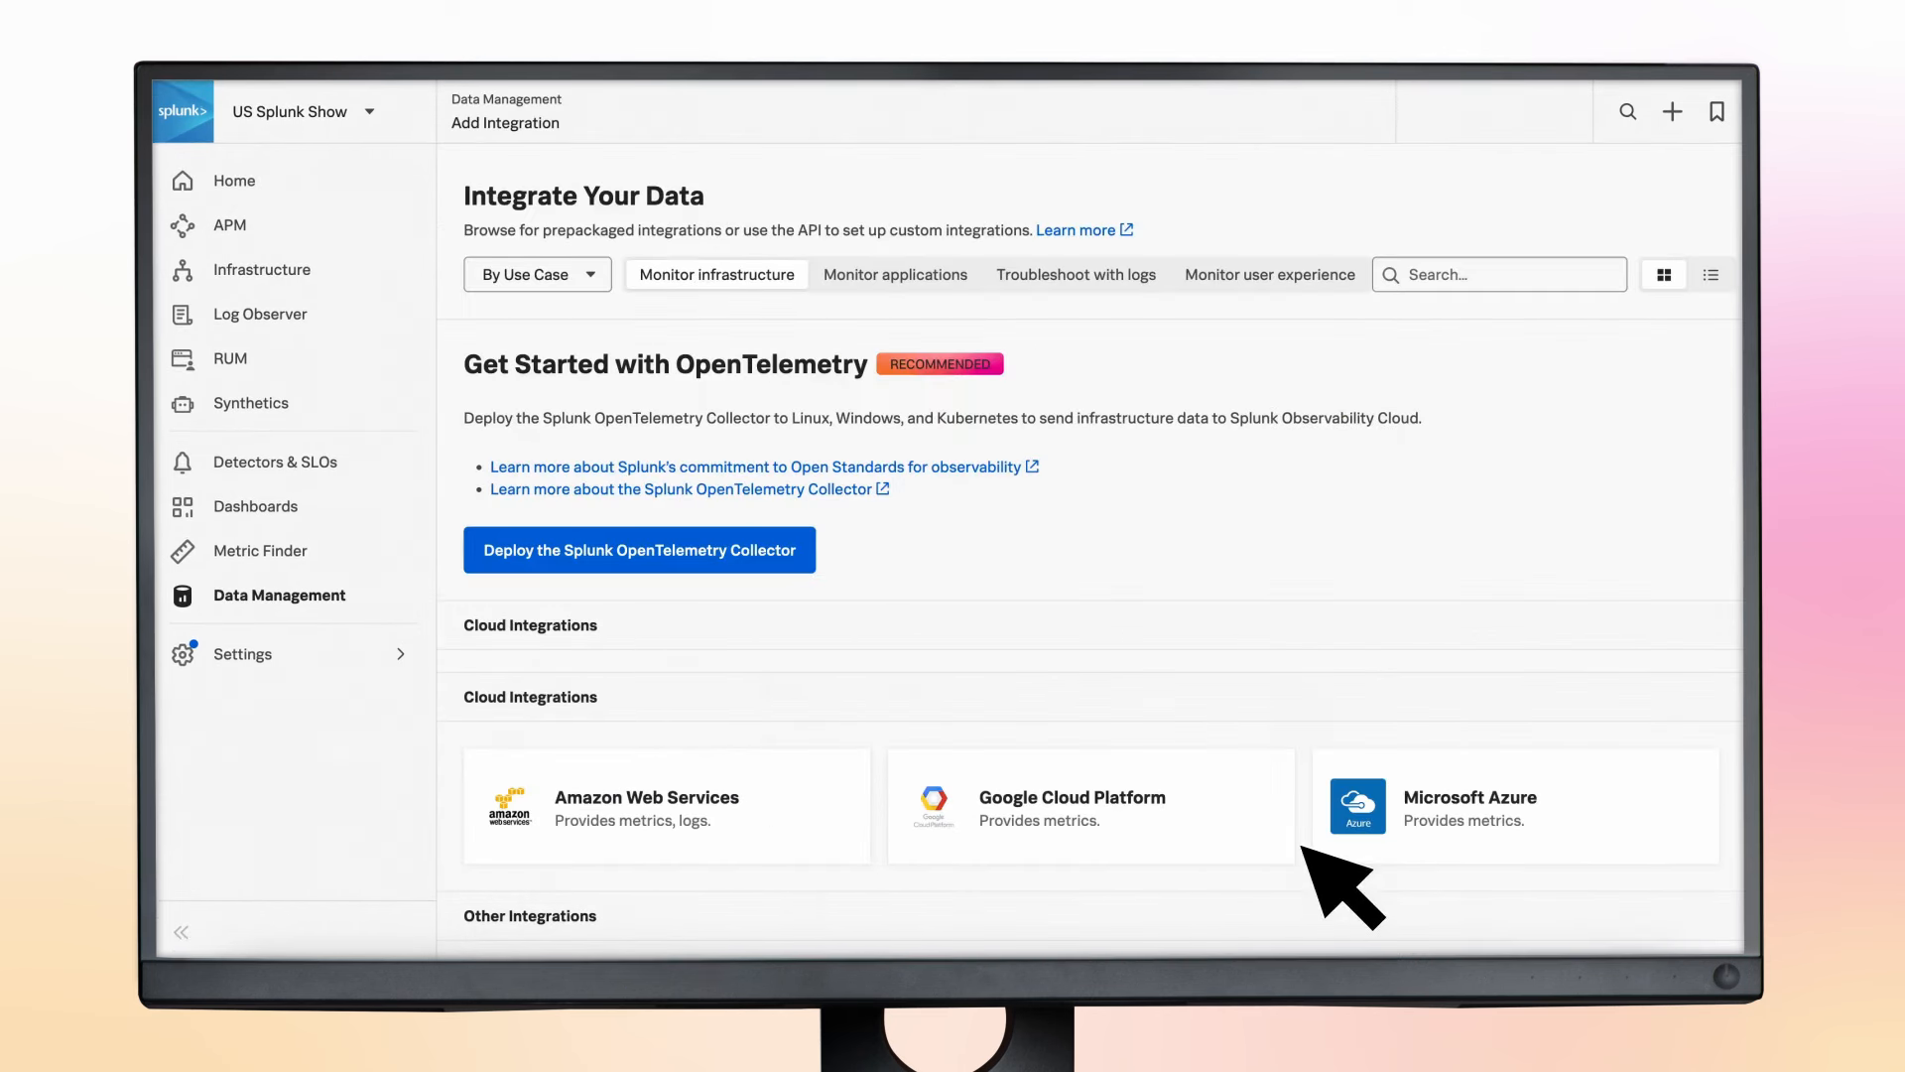
{"action": "mouse_move", "coordinate": [1078, 849]}
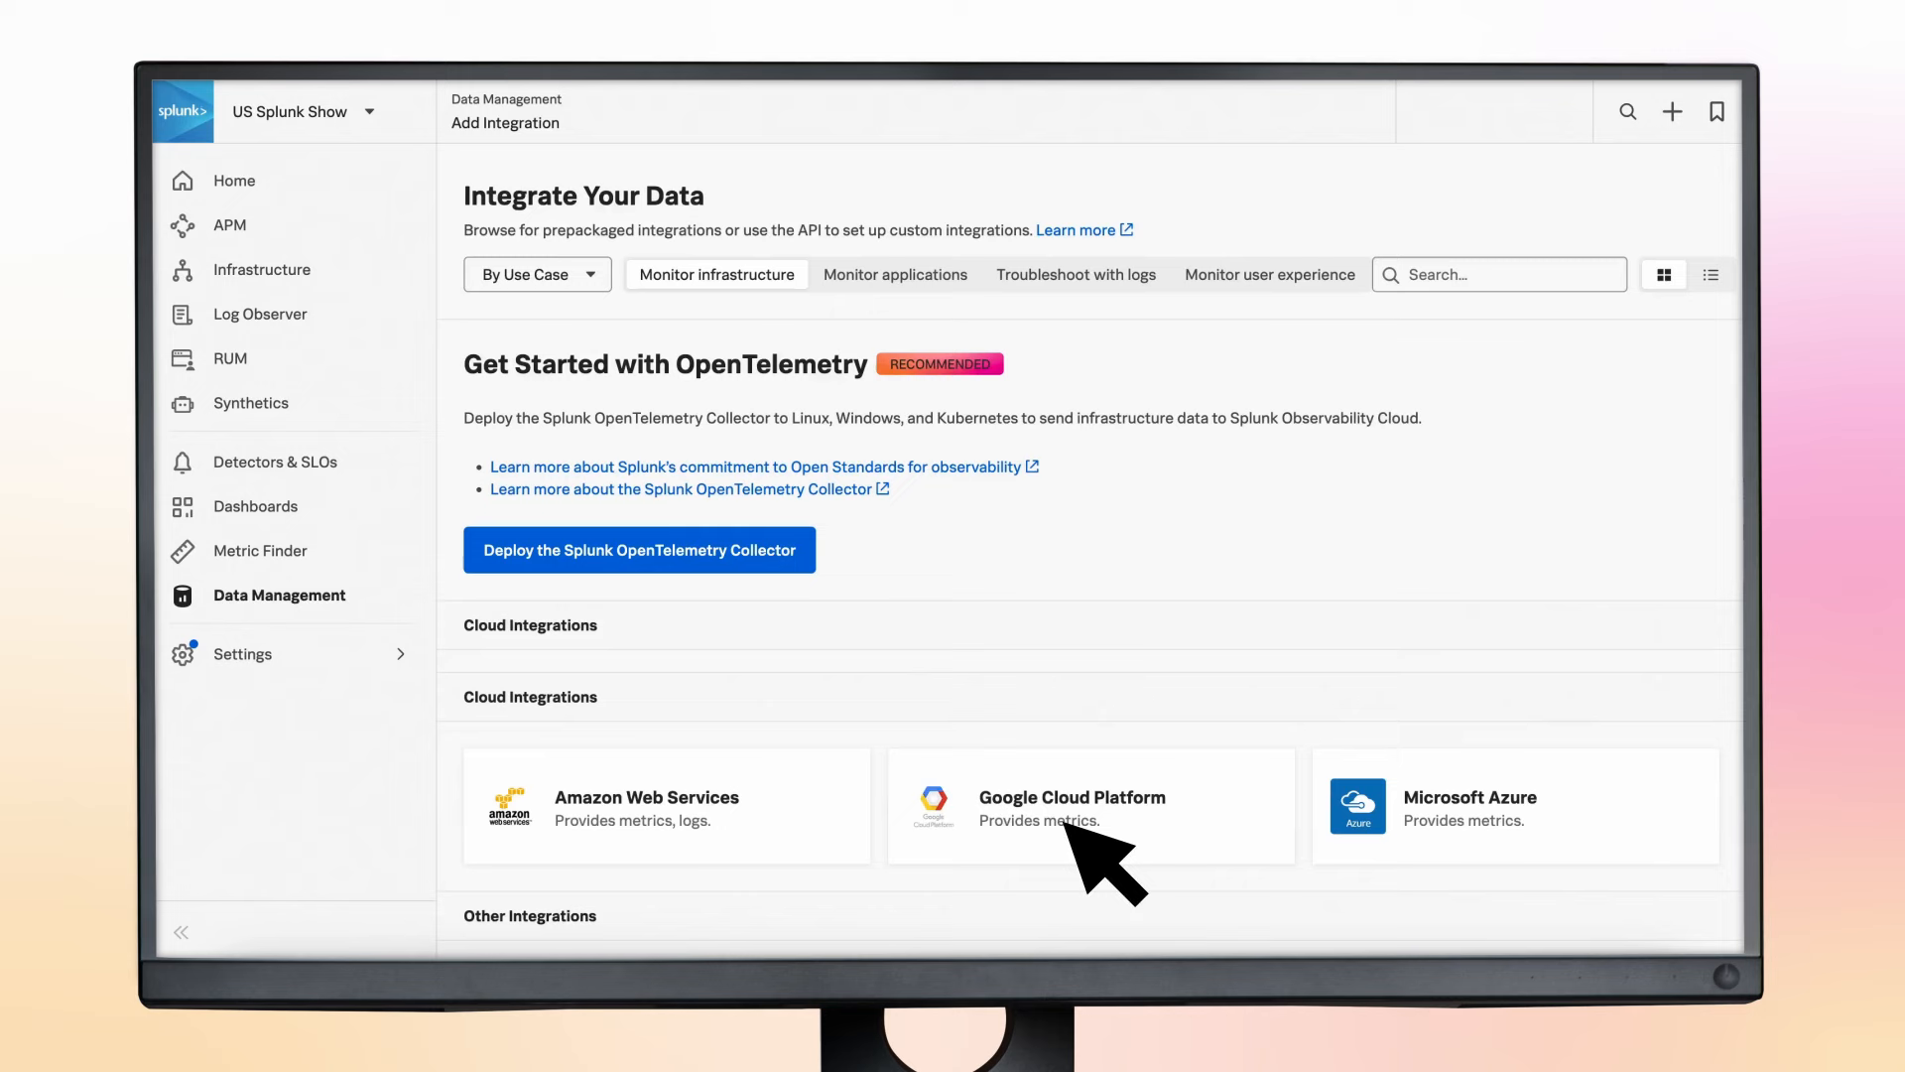
{"action": "left_click", "coordinate": [639, 550]}
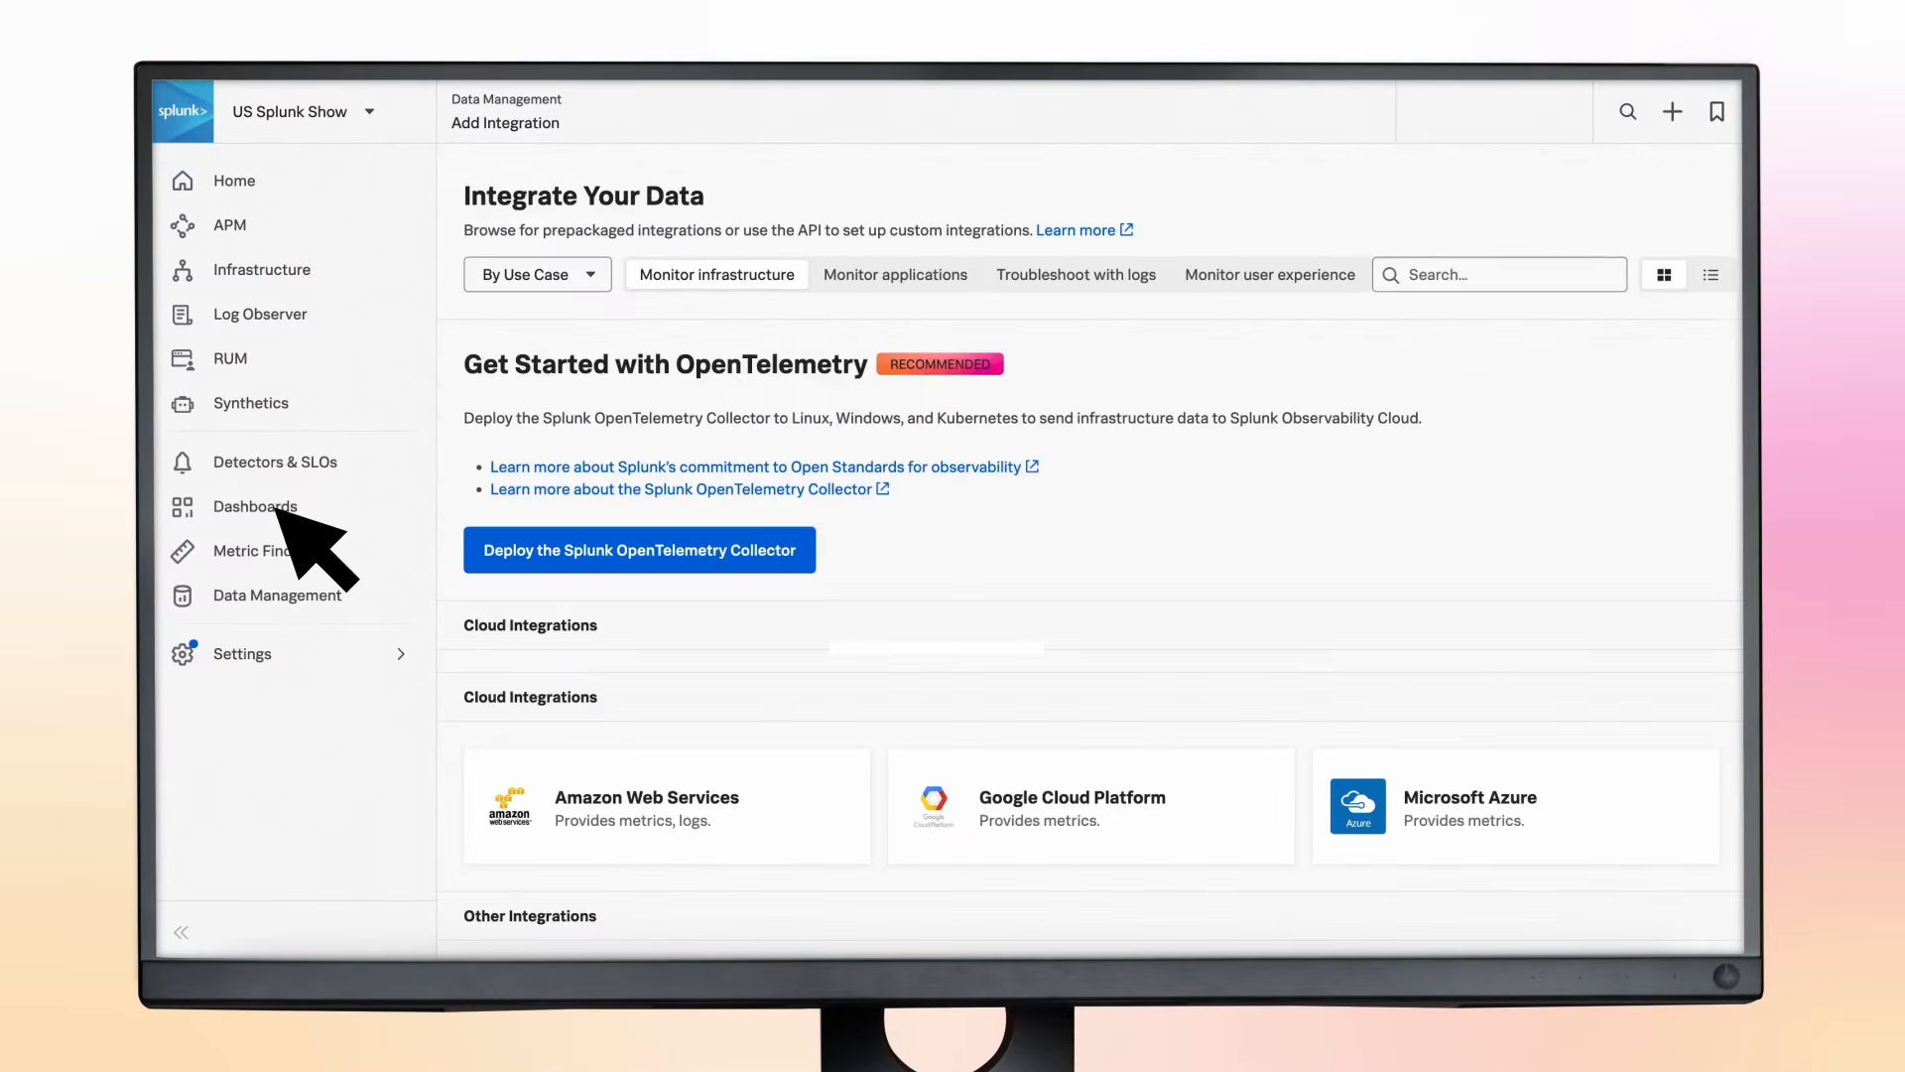
Navigate to Dashboards and load the Kubernetes K8s nodes dashboard (123 nodes, 192GiB memory)
{"action": "left_click", "coordinate": [254, 508]}
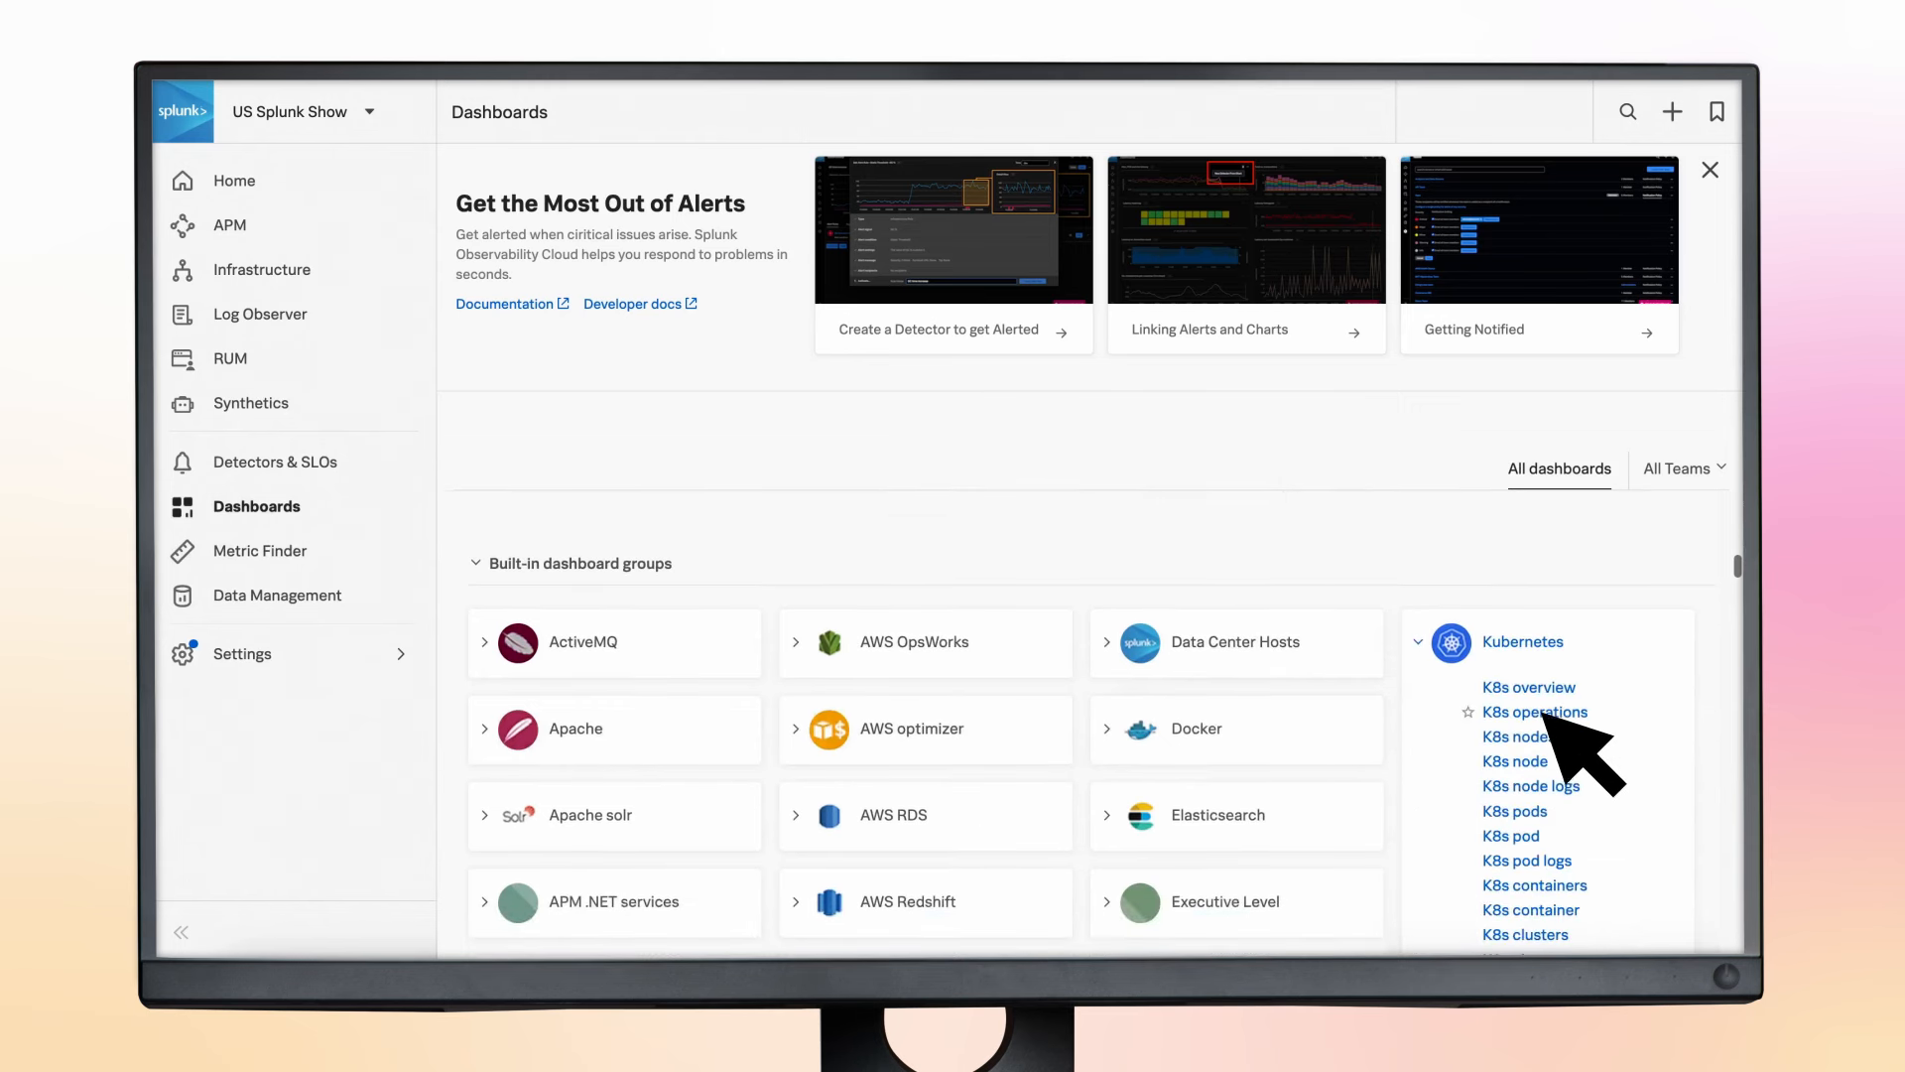
{"action": "left_click", "coordinate": [1512, 736]}
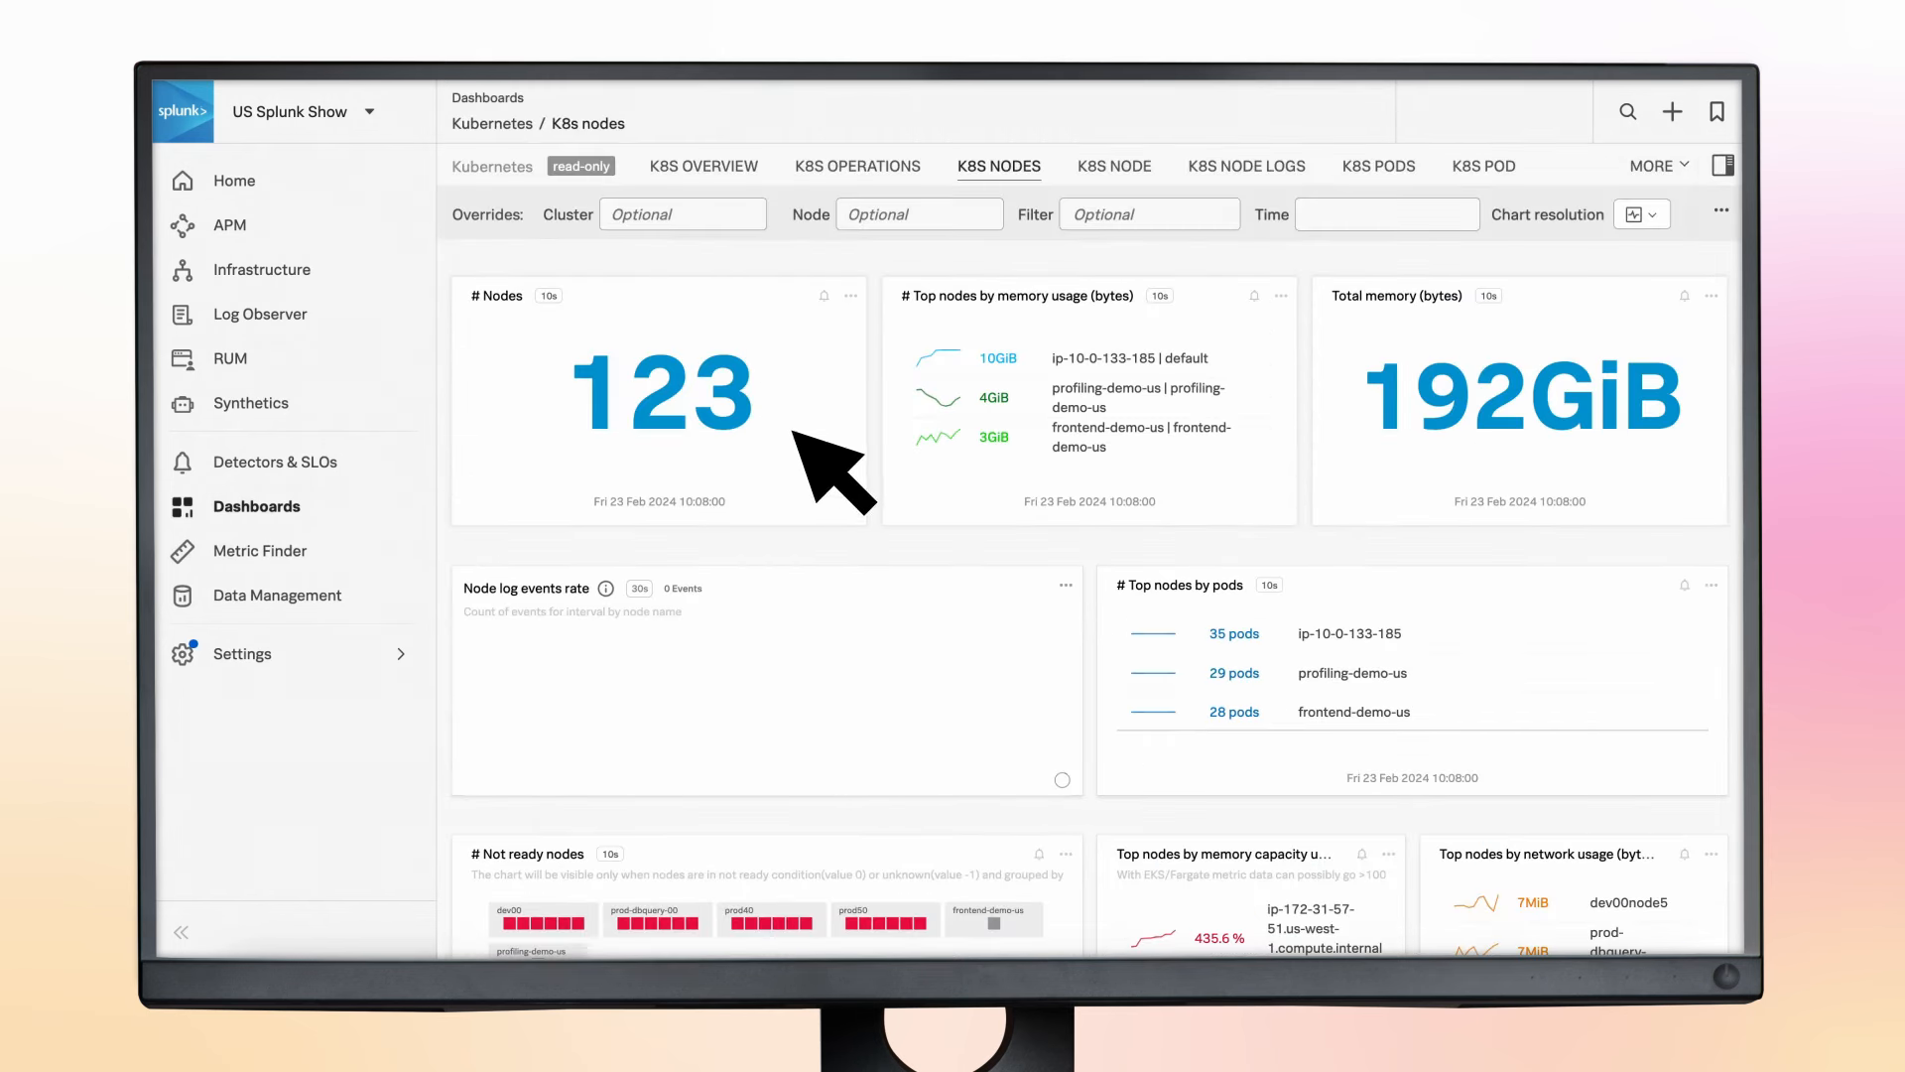
{"action": "mouse_move", "coordinate": [911, 730]}
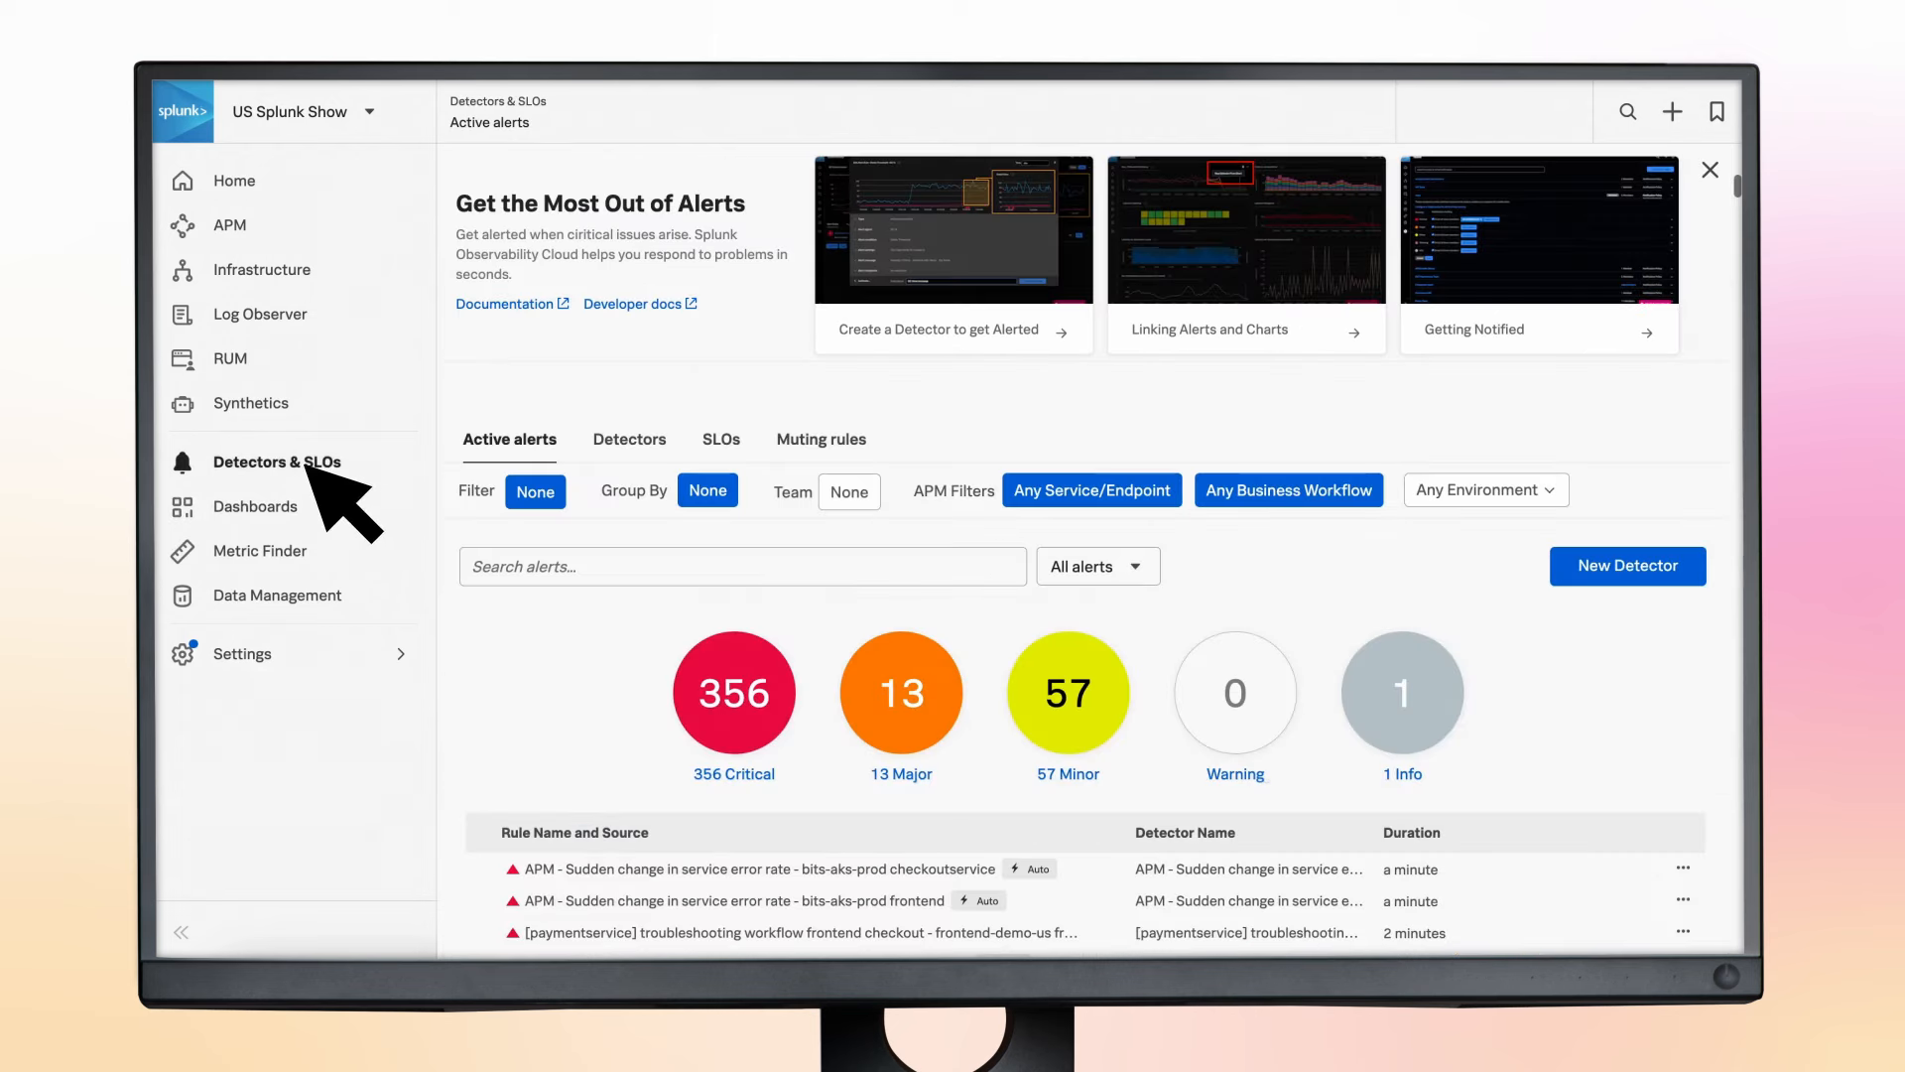
{"action": "mouse_move", "coordinate": [738, 794]}
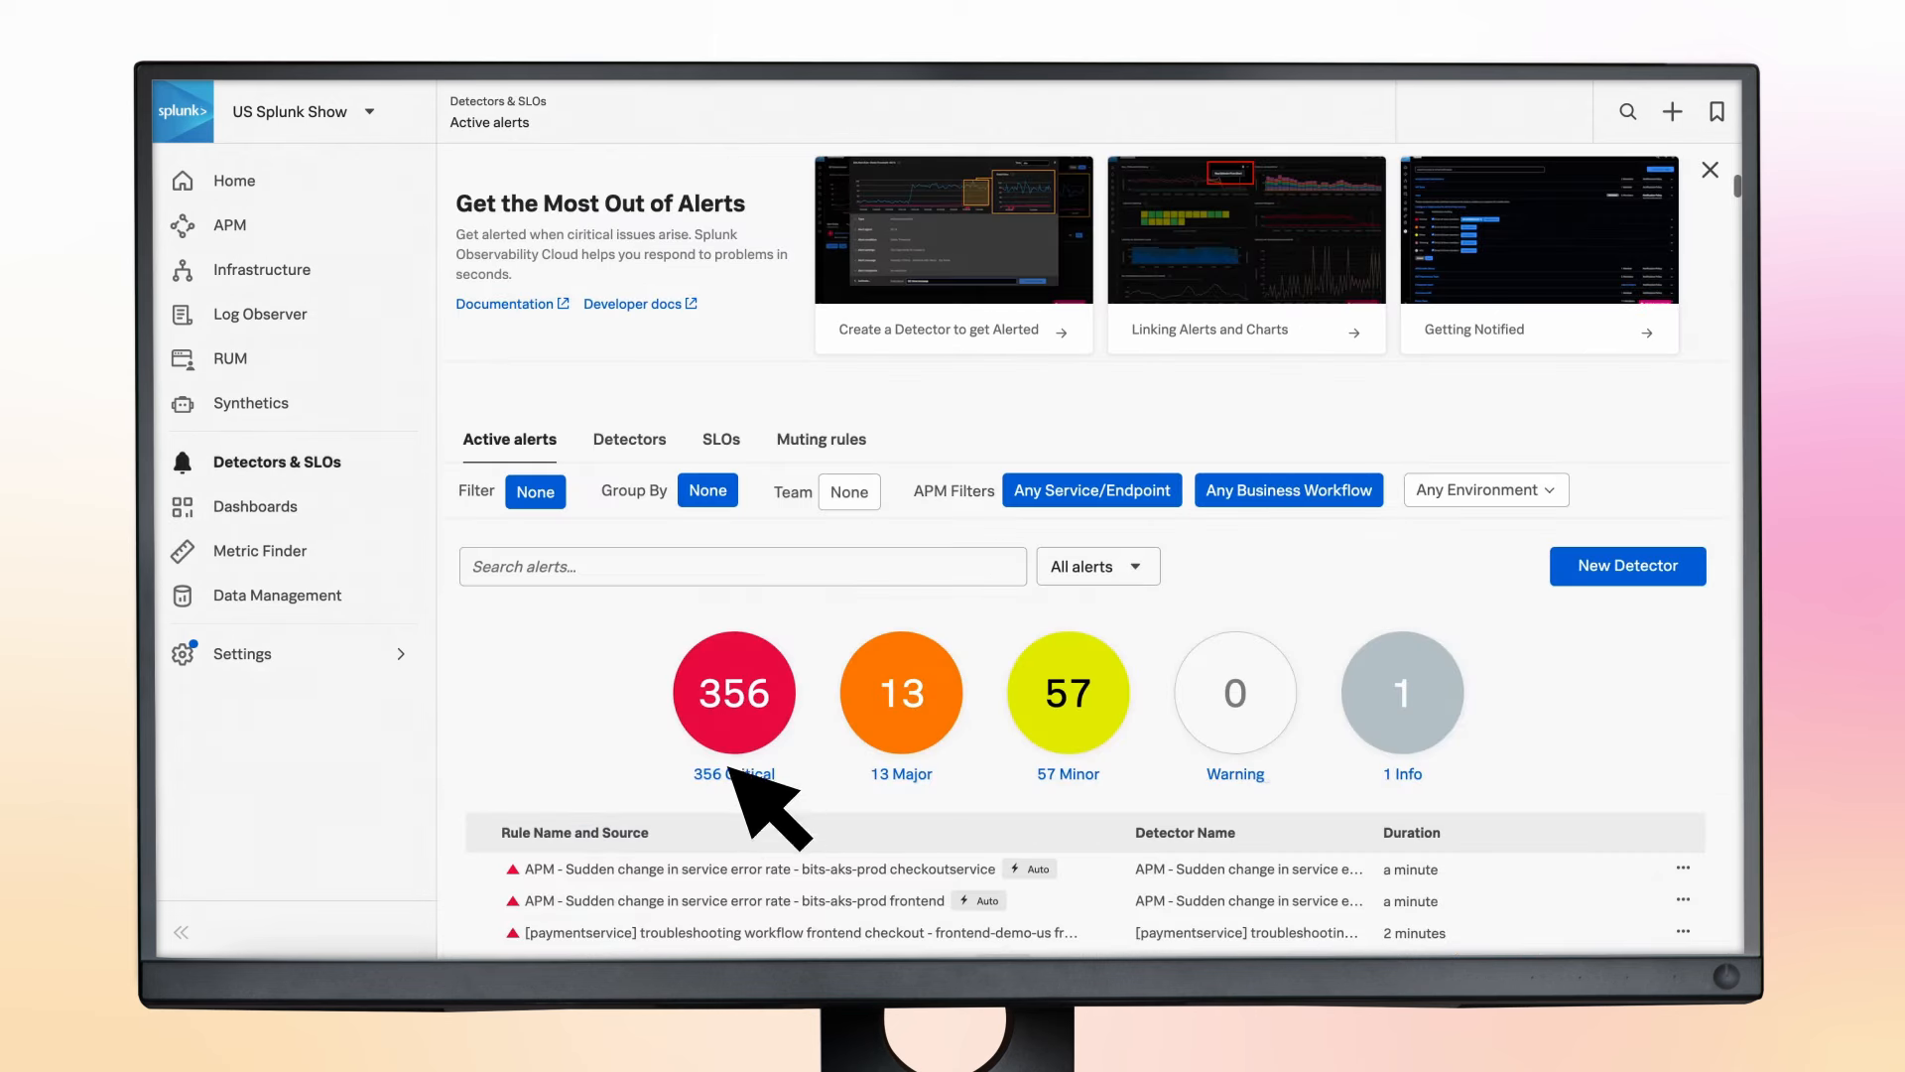
{"action": "mouse_move", "coordinate": [1022, 822]}
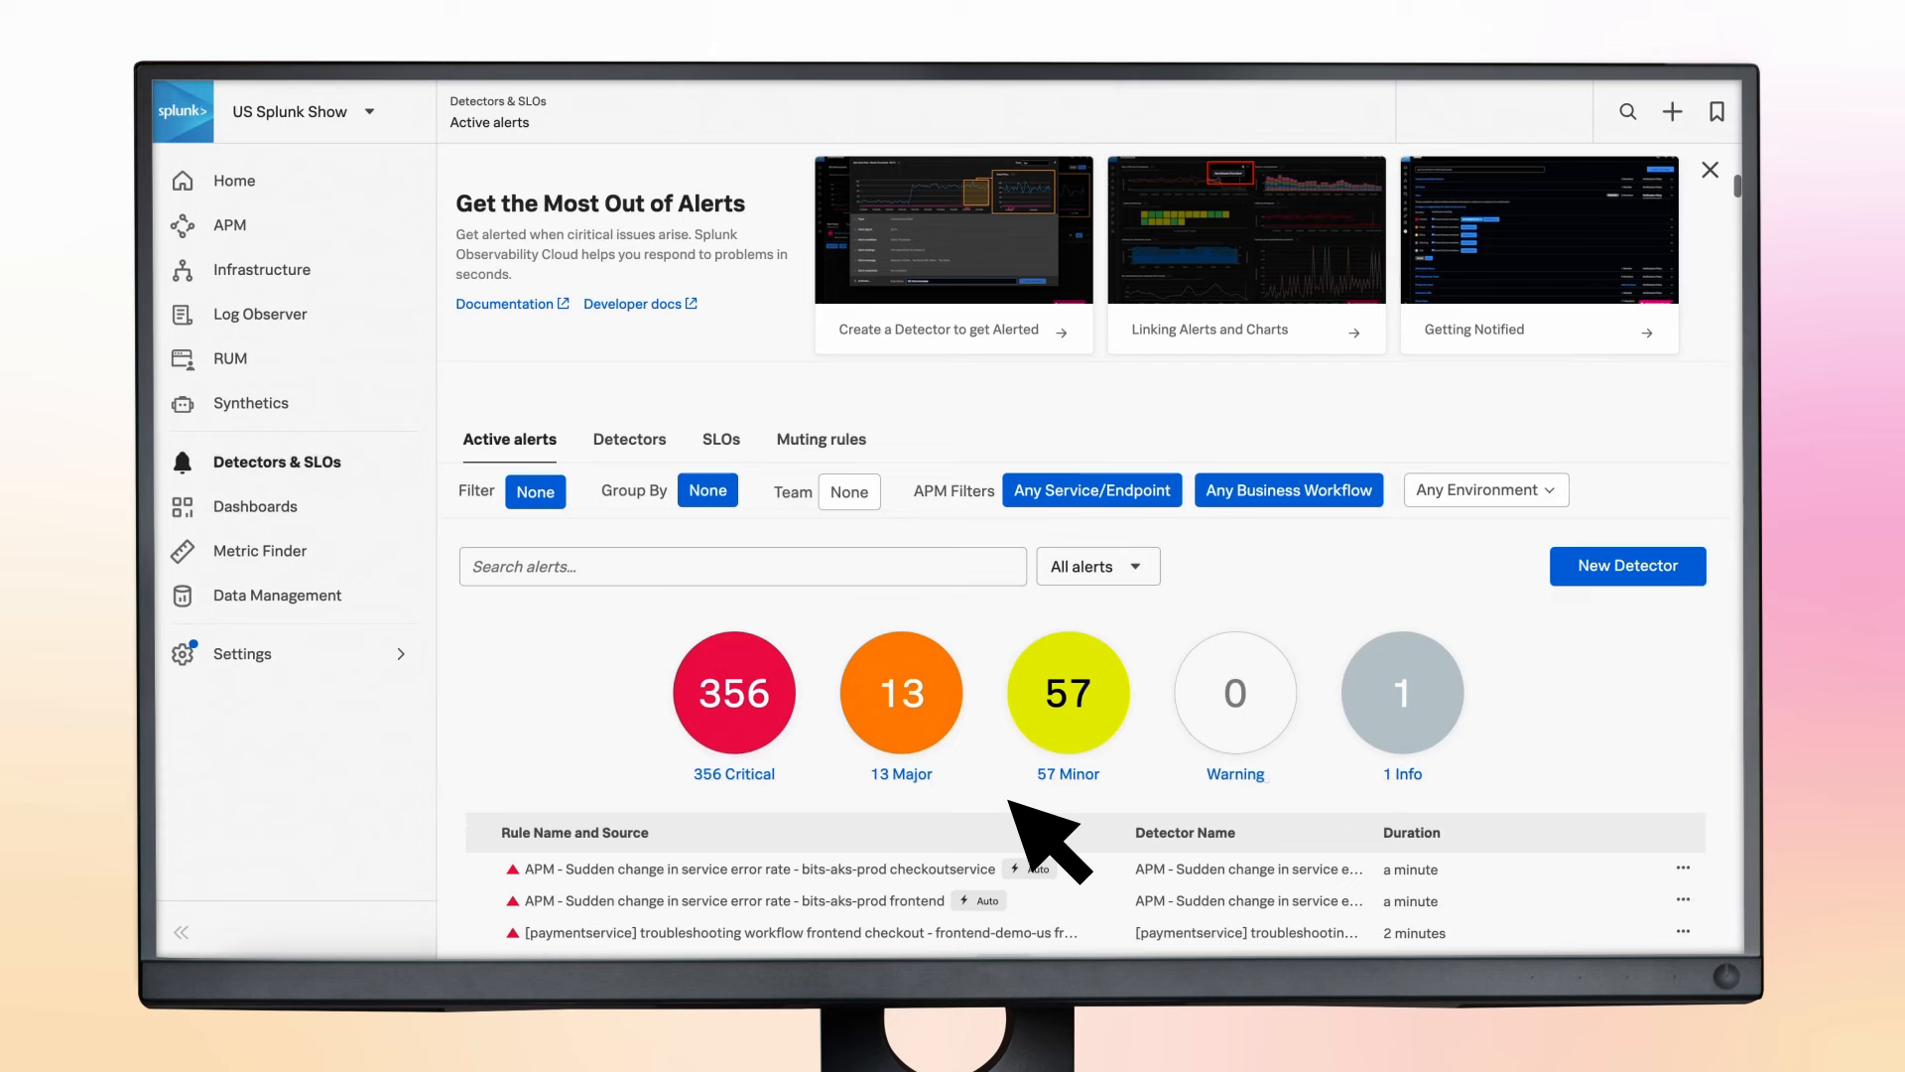
{"action": "mouse_move", "coordinate": [1014, 822]}
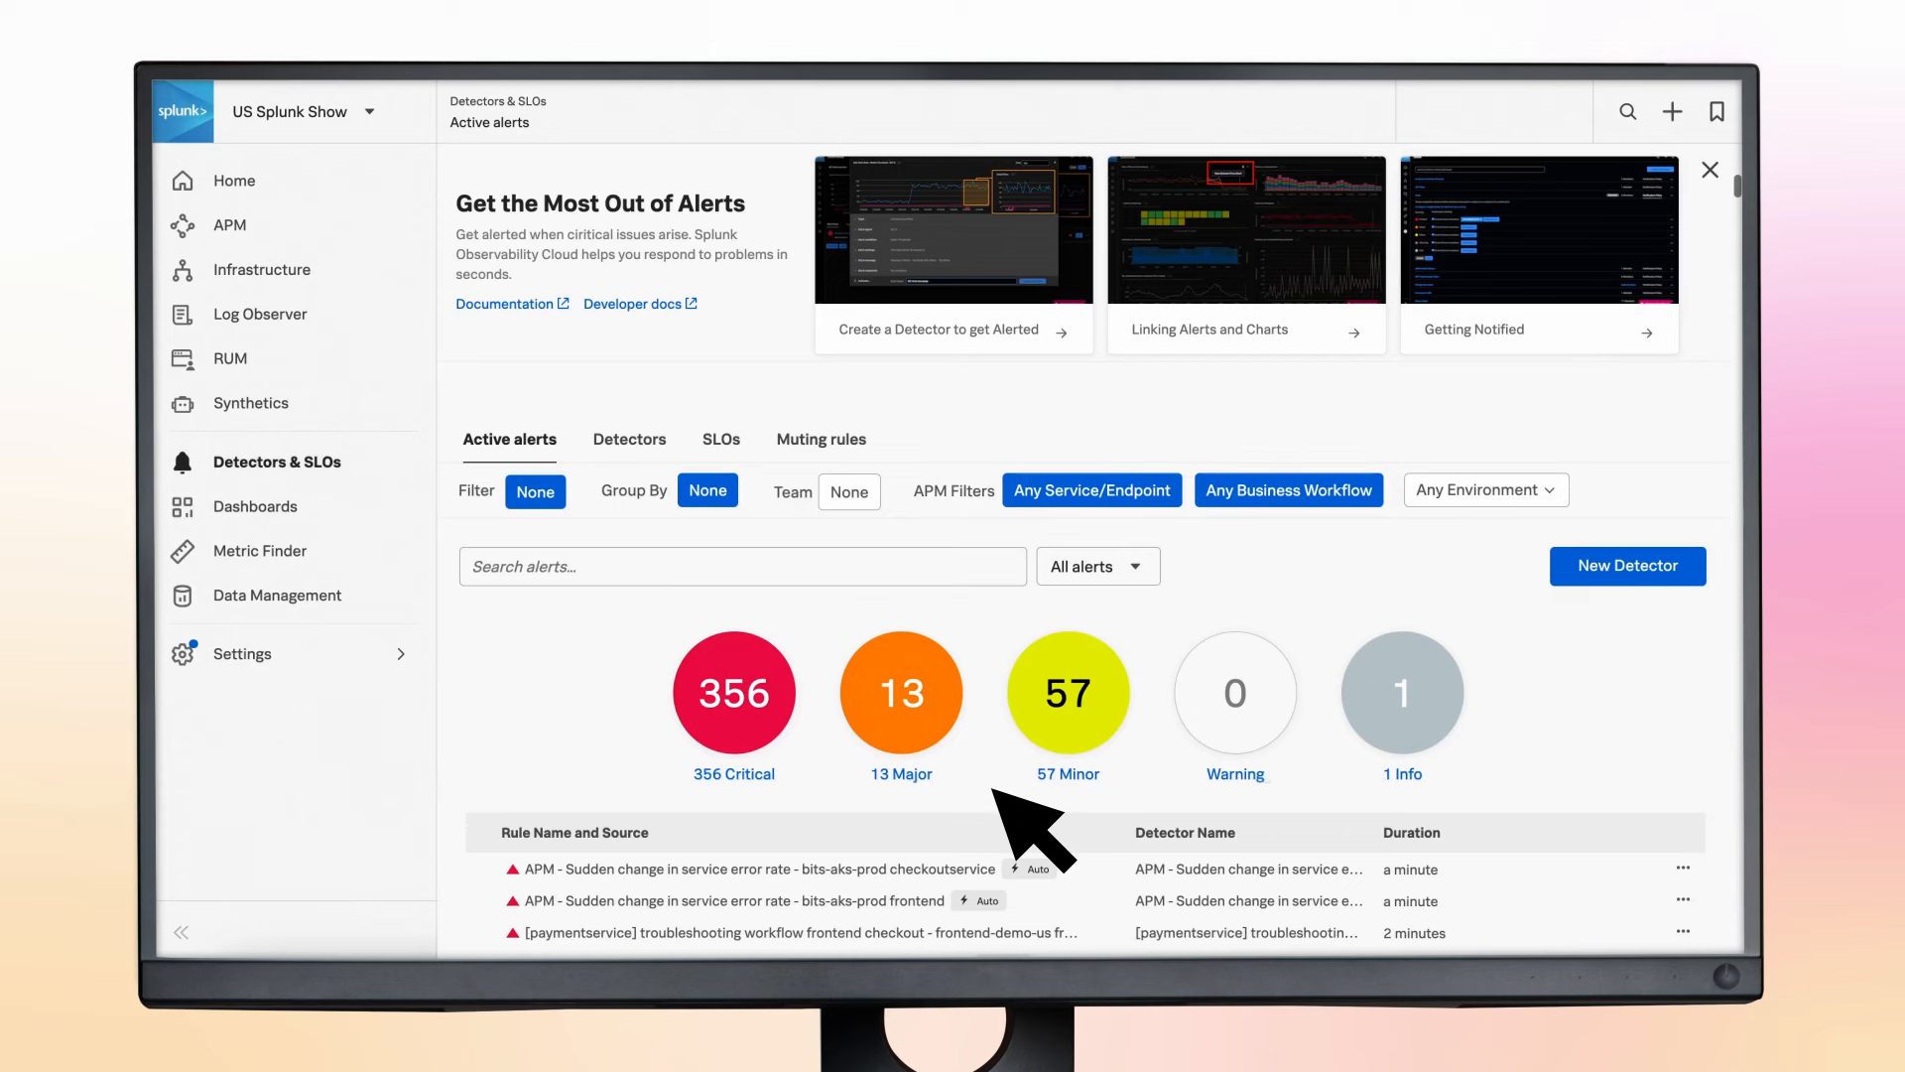